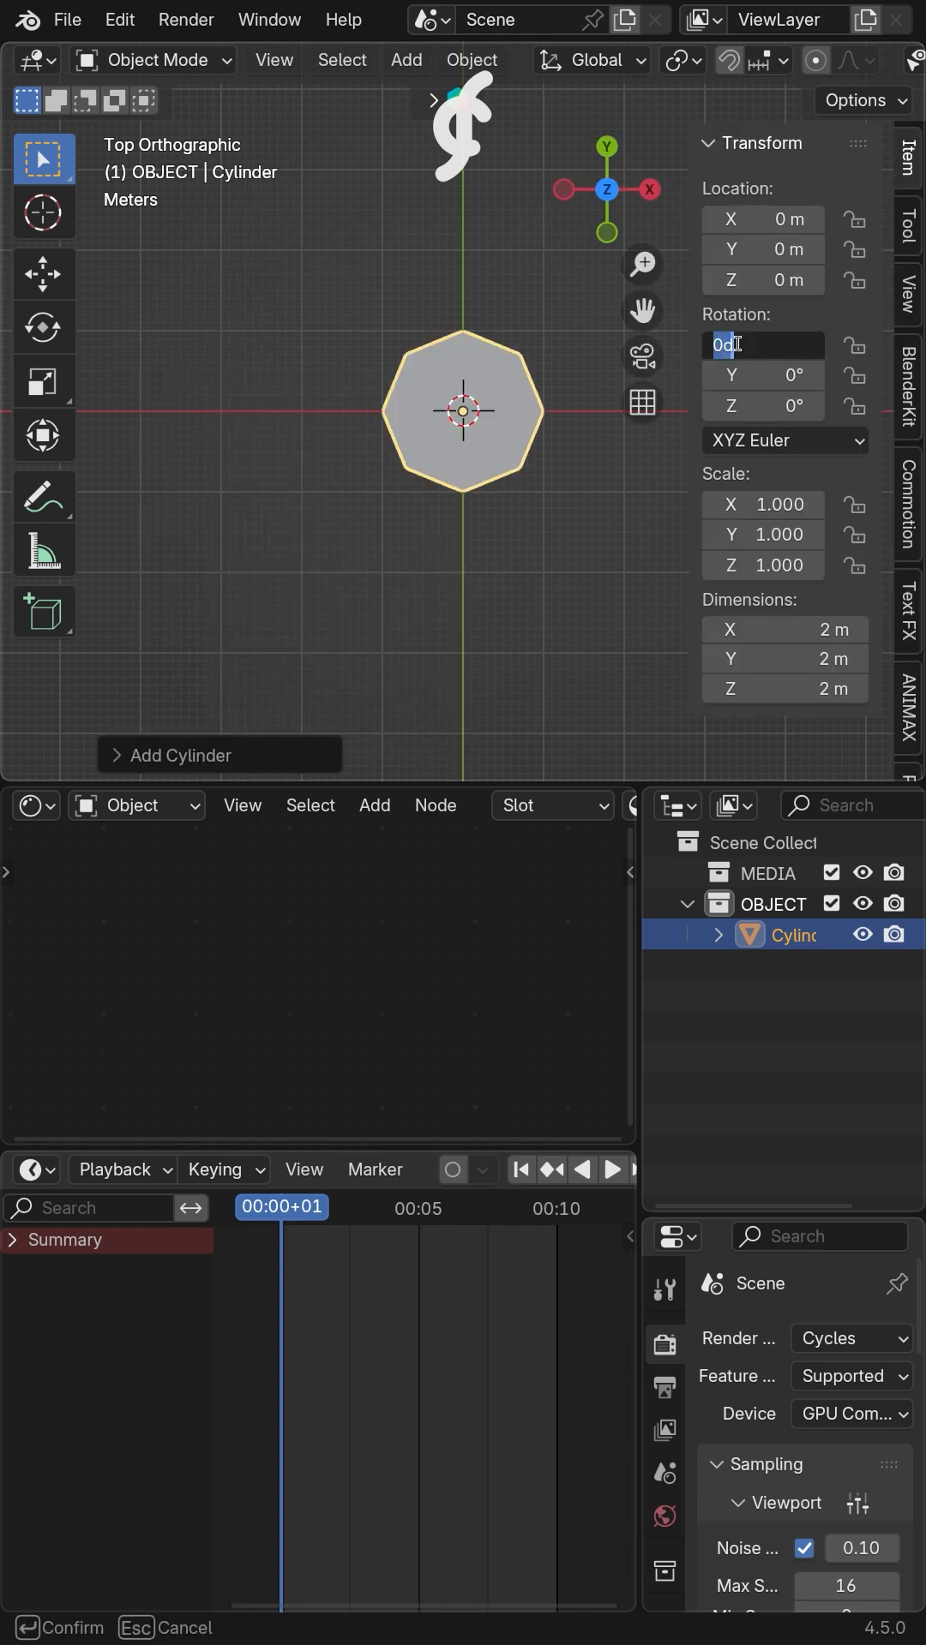
# Rotate the cylinder 90° on X and Z and scale its mesh into a thin 22.5 m rod
pyautogui.write('90')
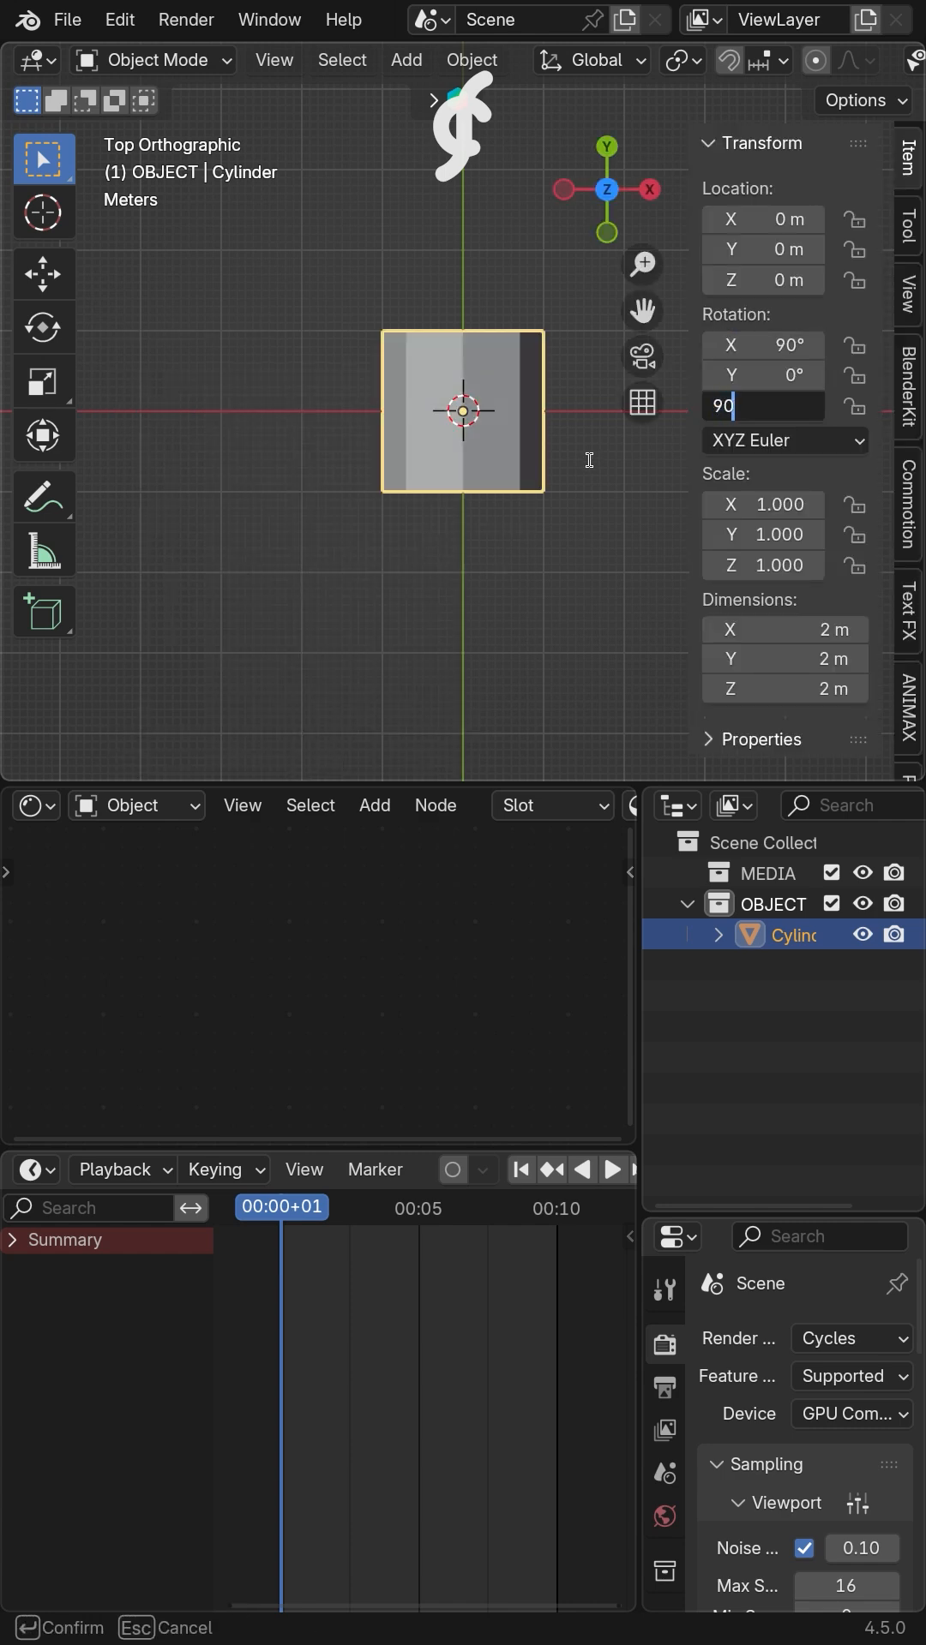
pyautogui.press('Tab')
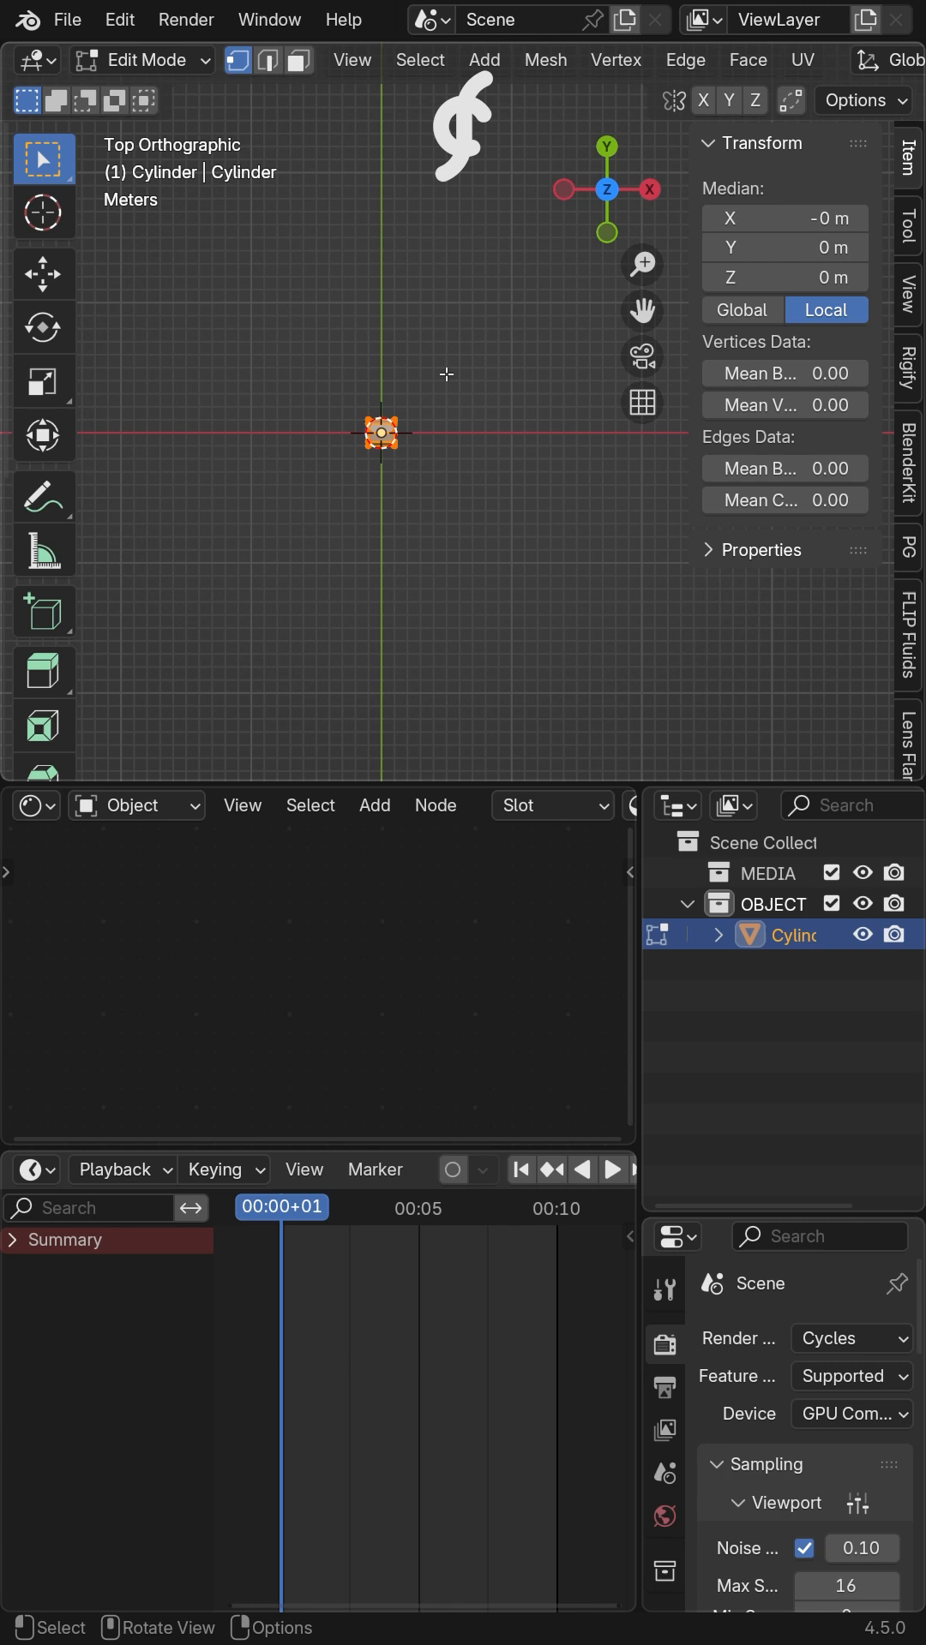
pyautogui.moveTo(381, 434); pyautogui.dragTo(189, 530)
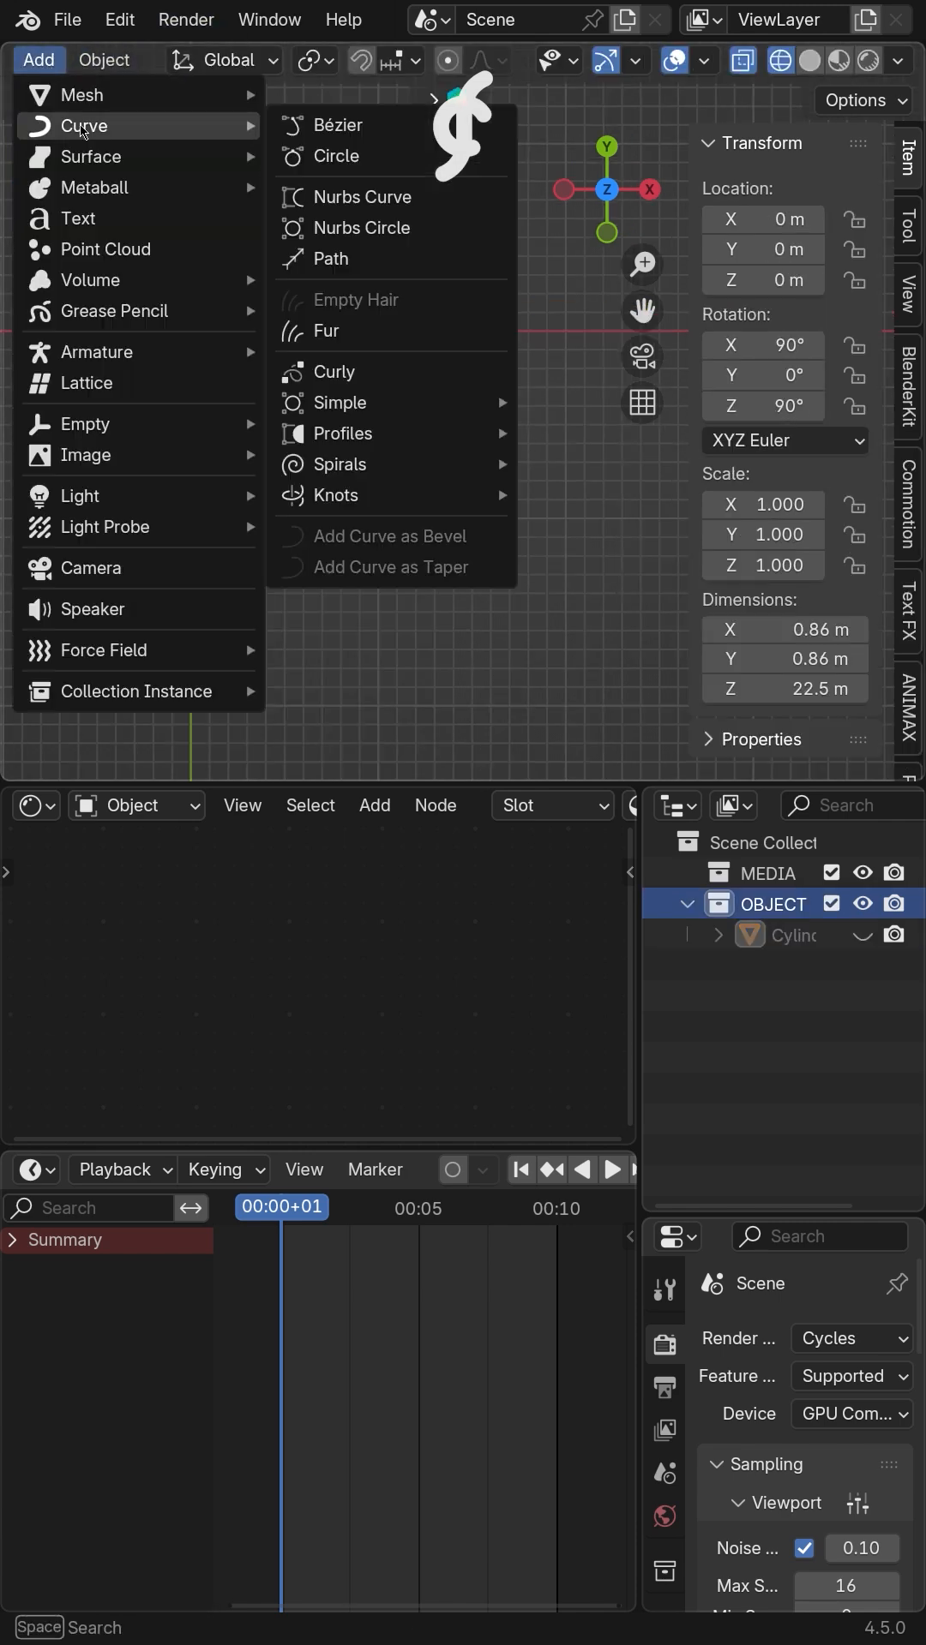
# Add a Bézier curve and drag its control points to reshape the path
pyautogui.click(339, 125)
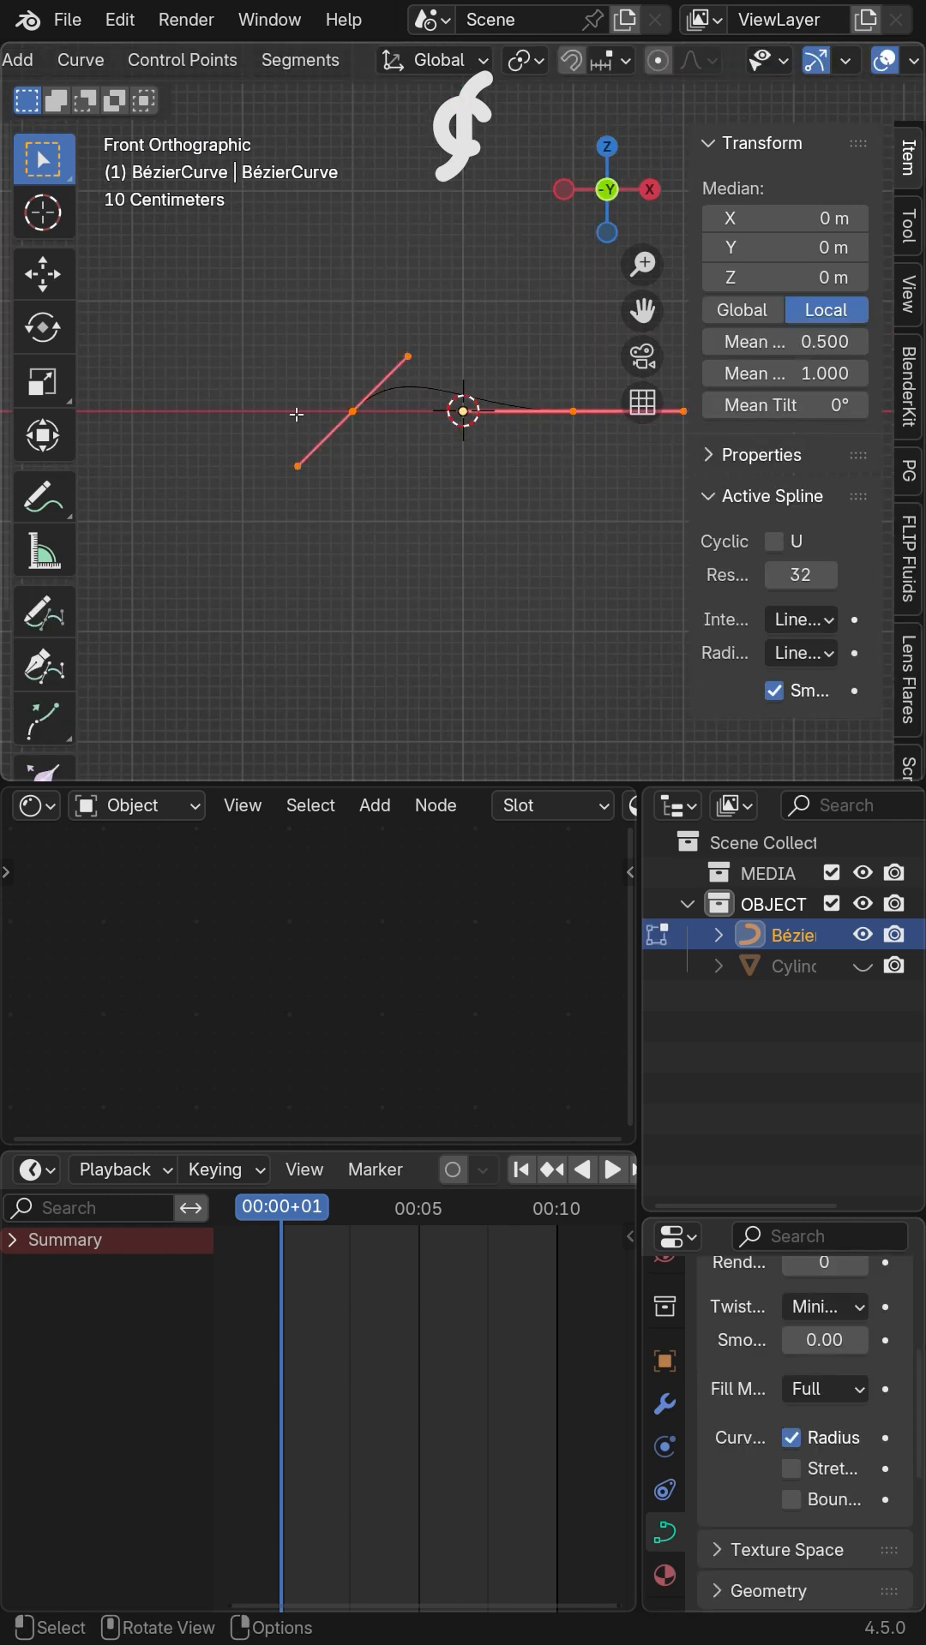
pyautogui.moveTo(459, 411); pyautogui.dragTo(380, 352)
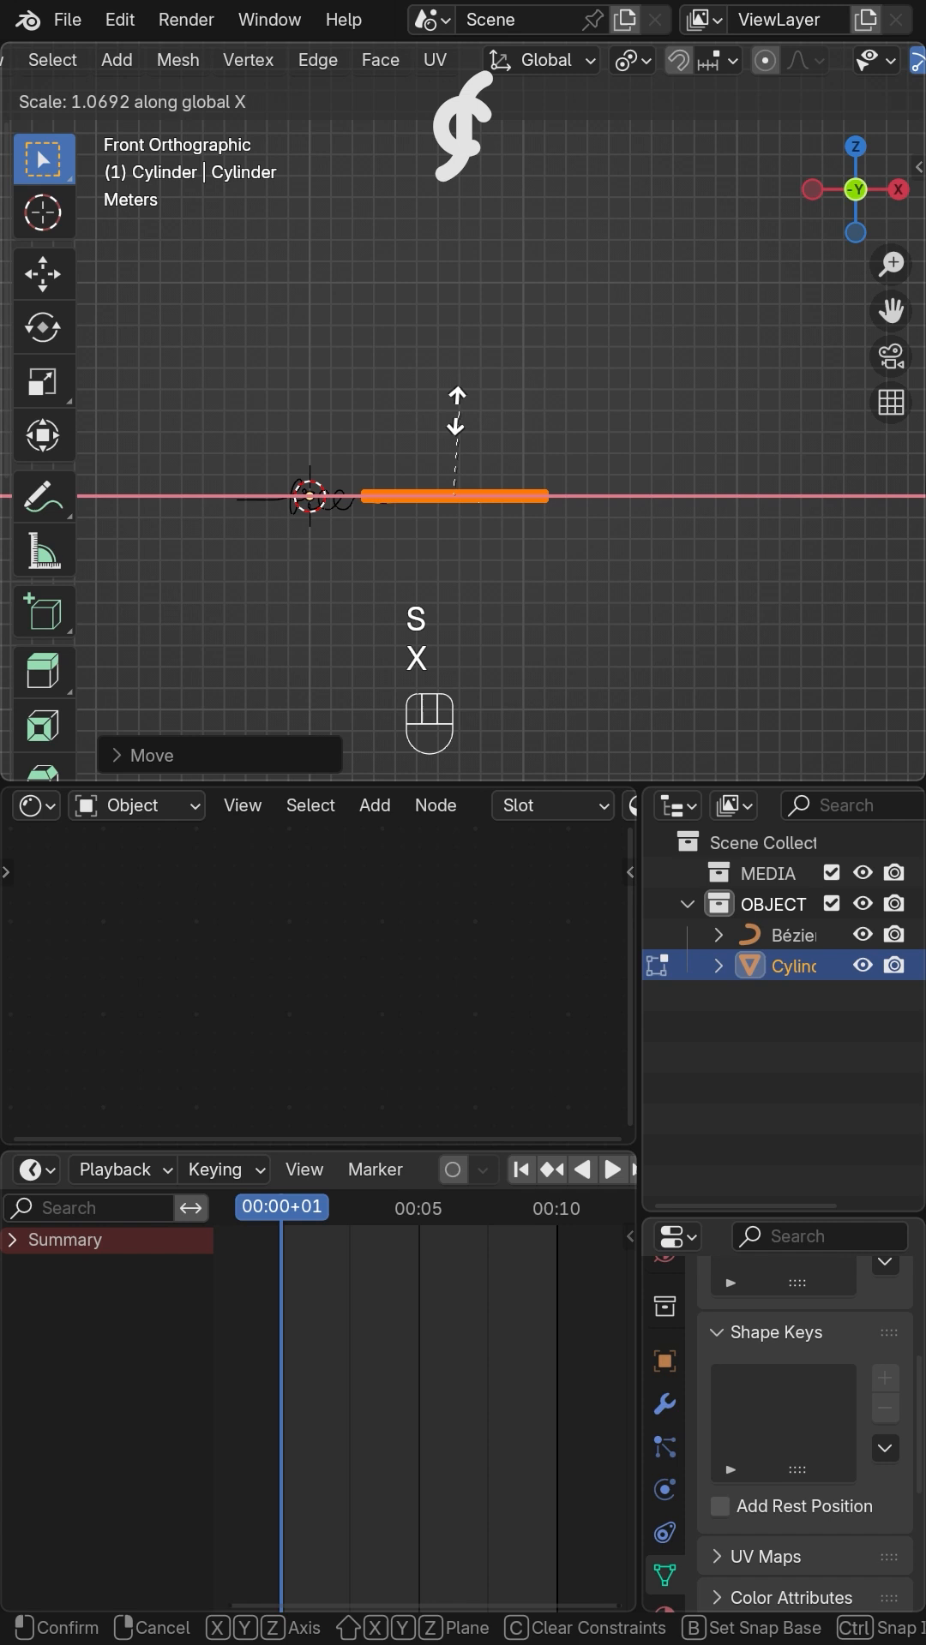
# Add a Curve deform modifier to the rod from the modifier list
pyautogui.click(660, 1469)
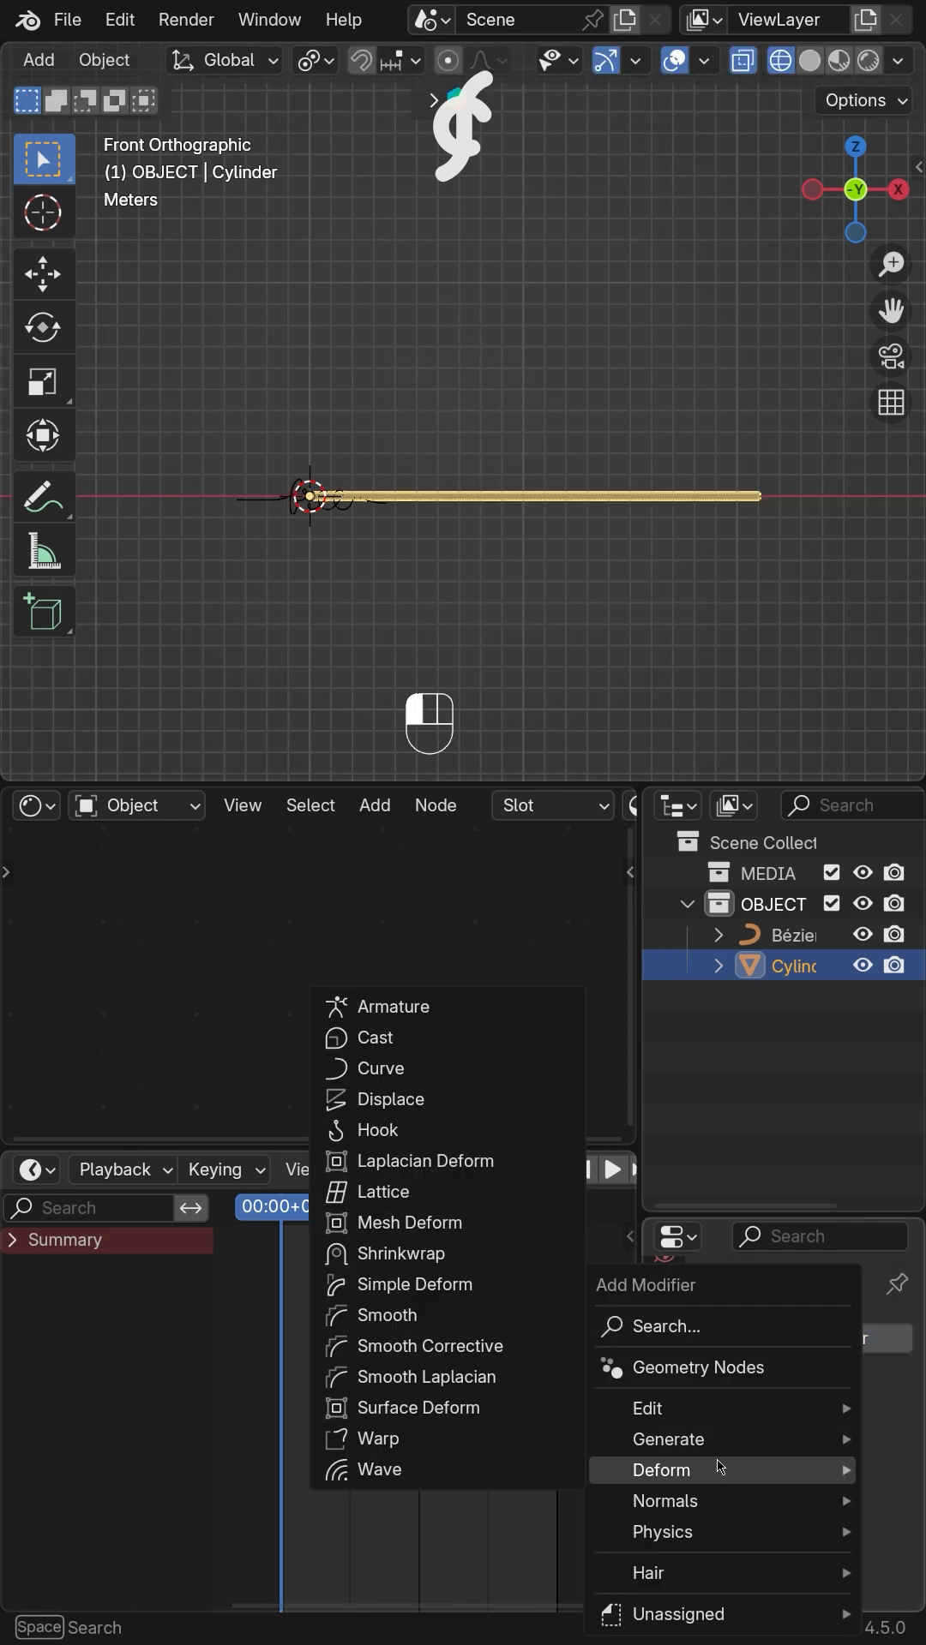
pyautogui.click(381, 1069)
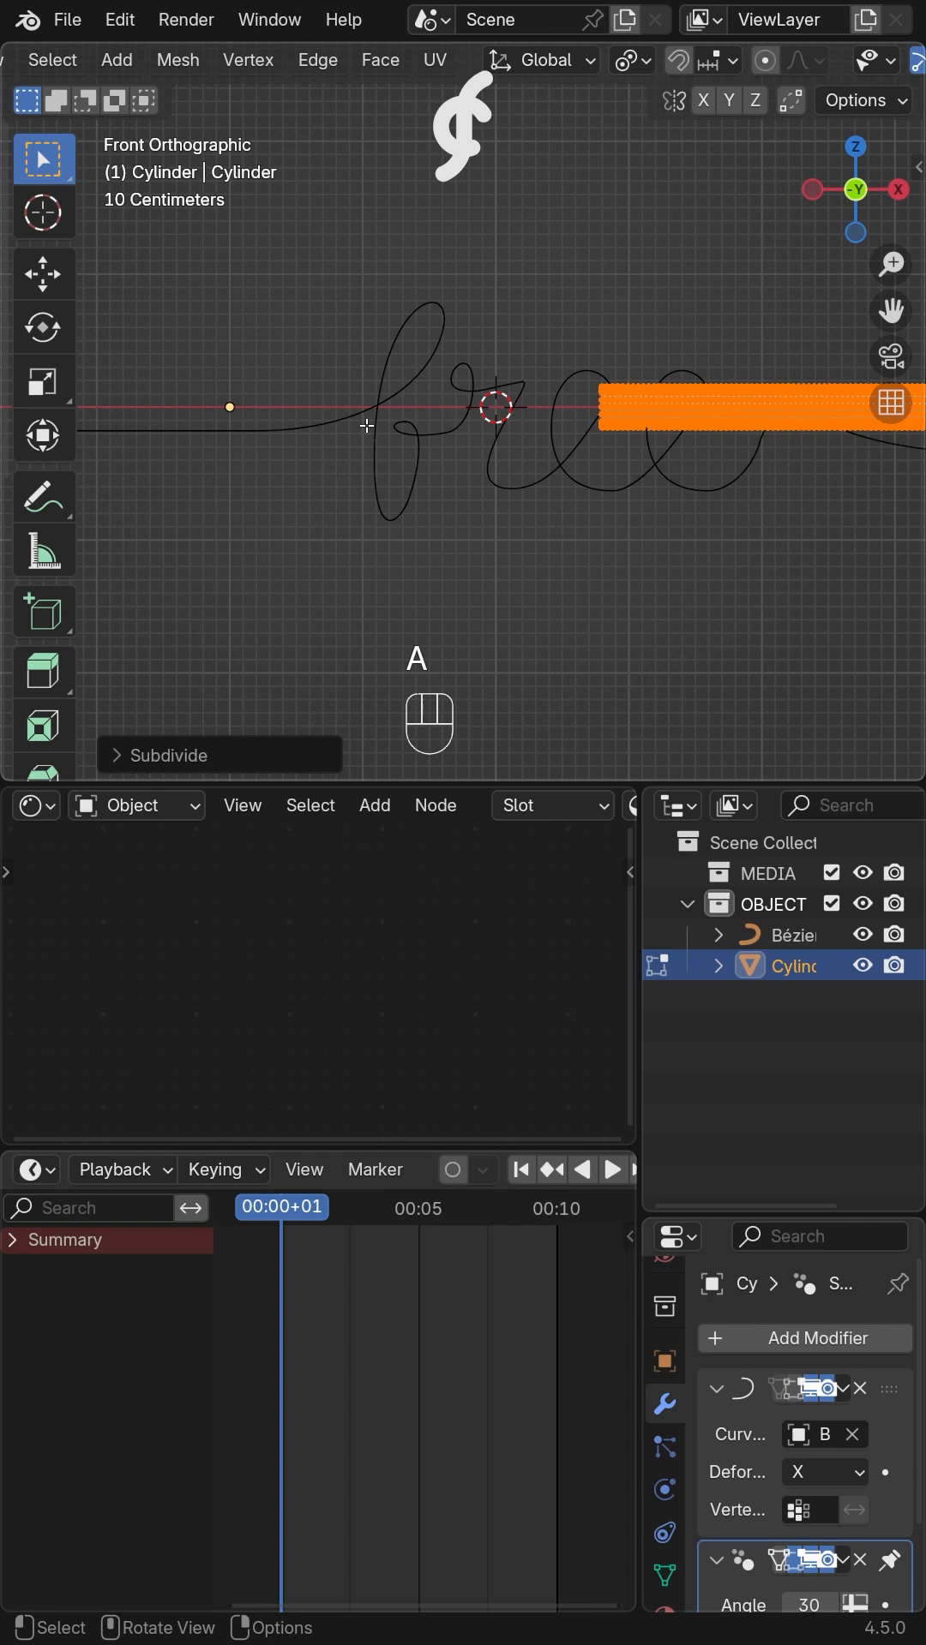
# Add a #frame driver to Rotation Y, preview playback, and keyframe Location X
pyautogui.write('#frame')
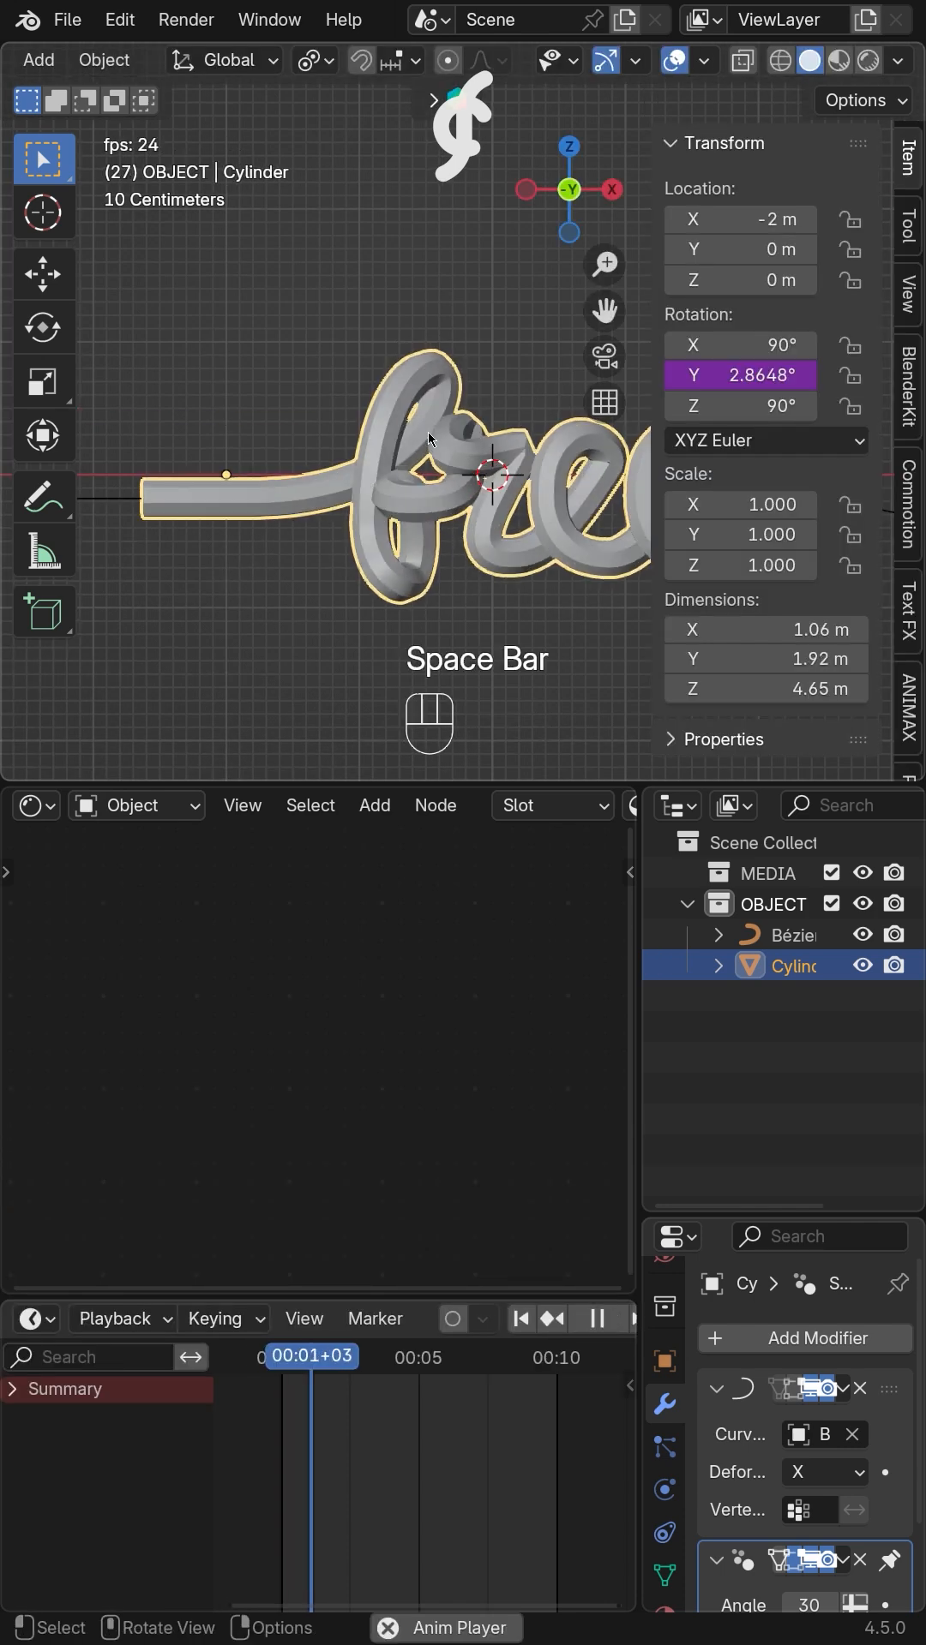
pyautogui.press('space')
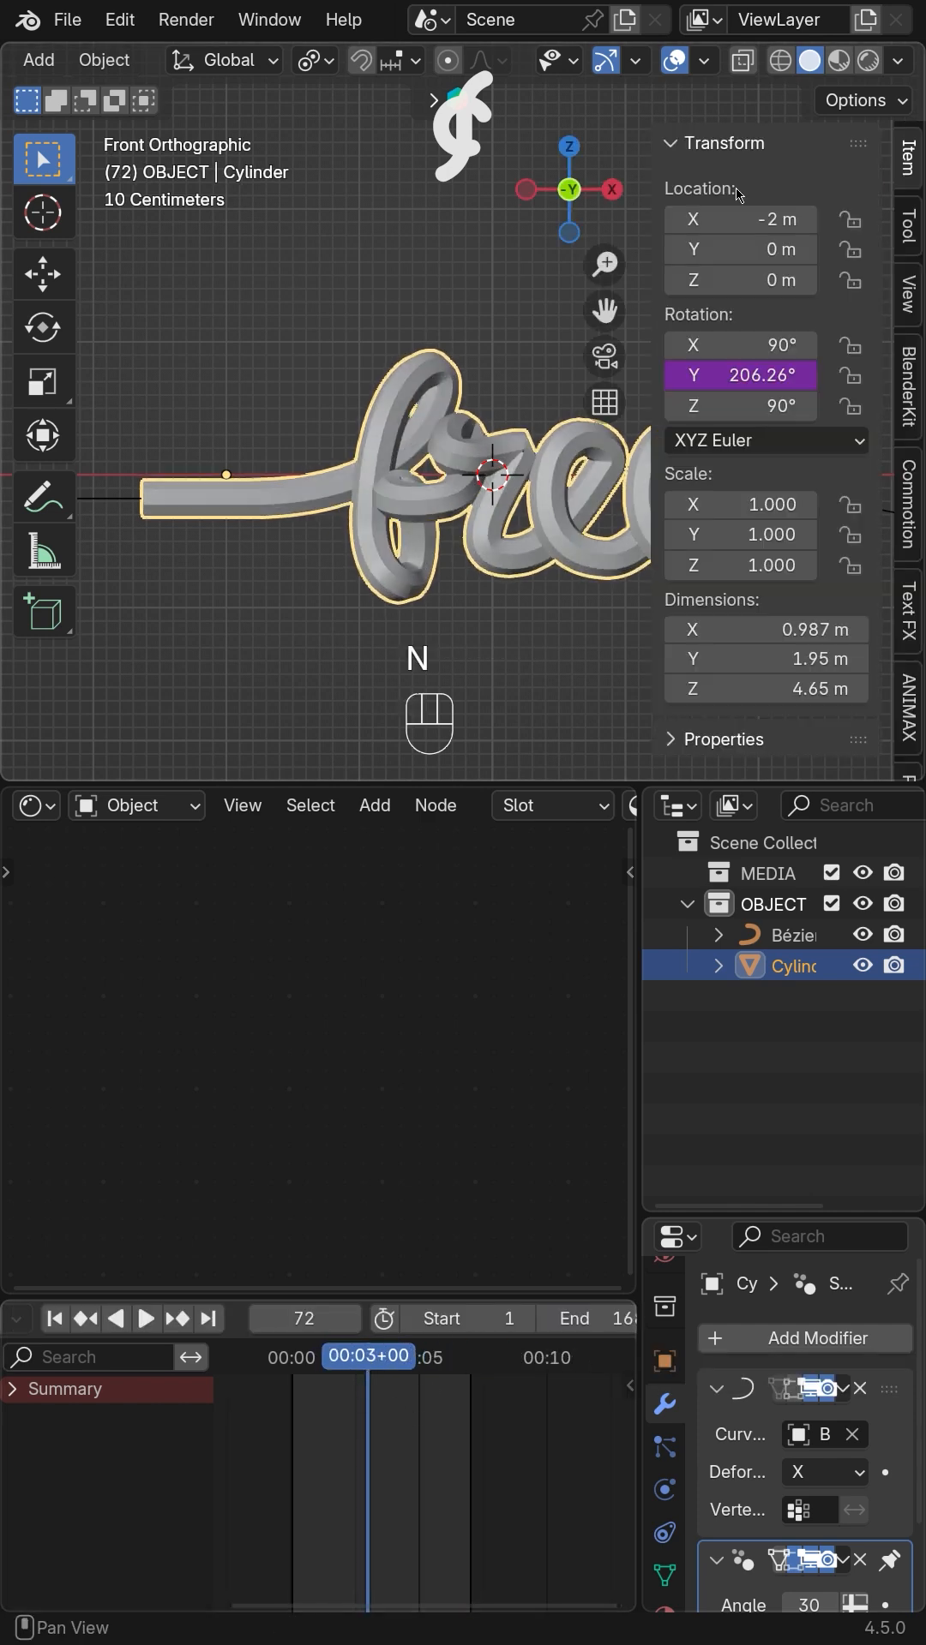
pyautogui.press('Right')
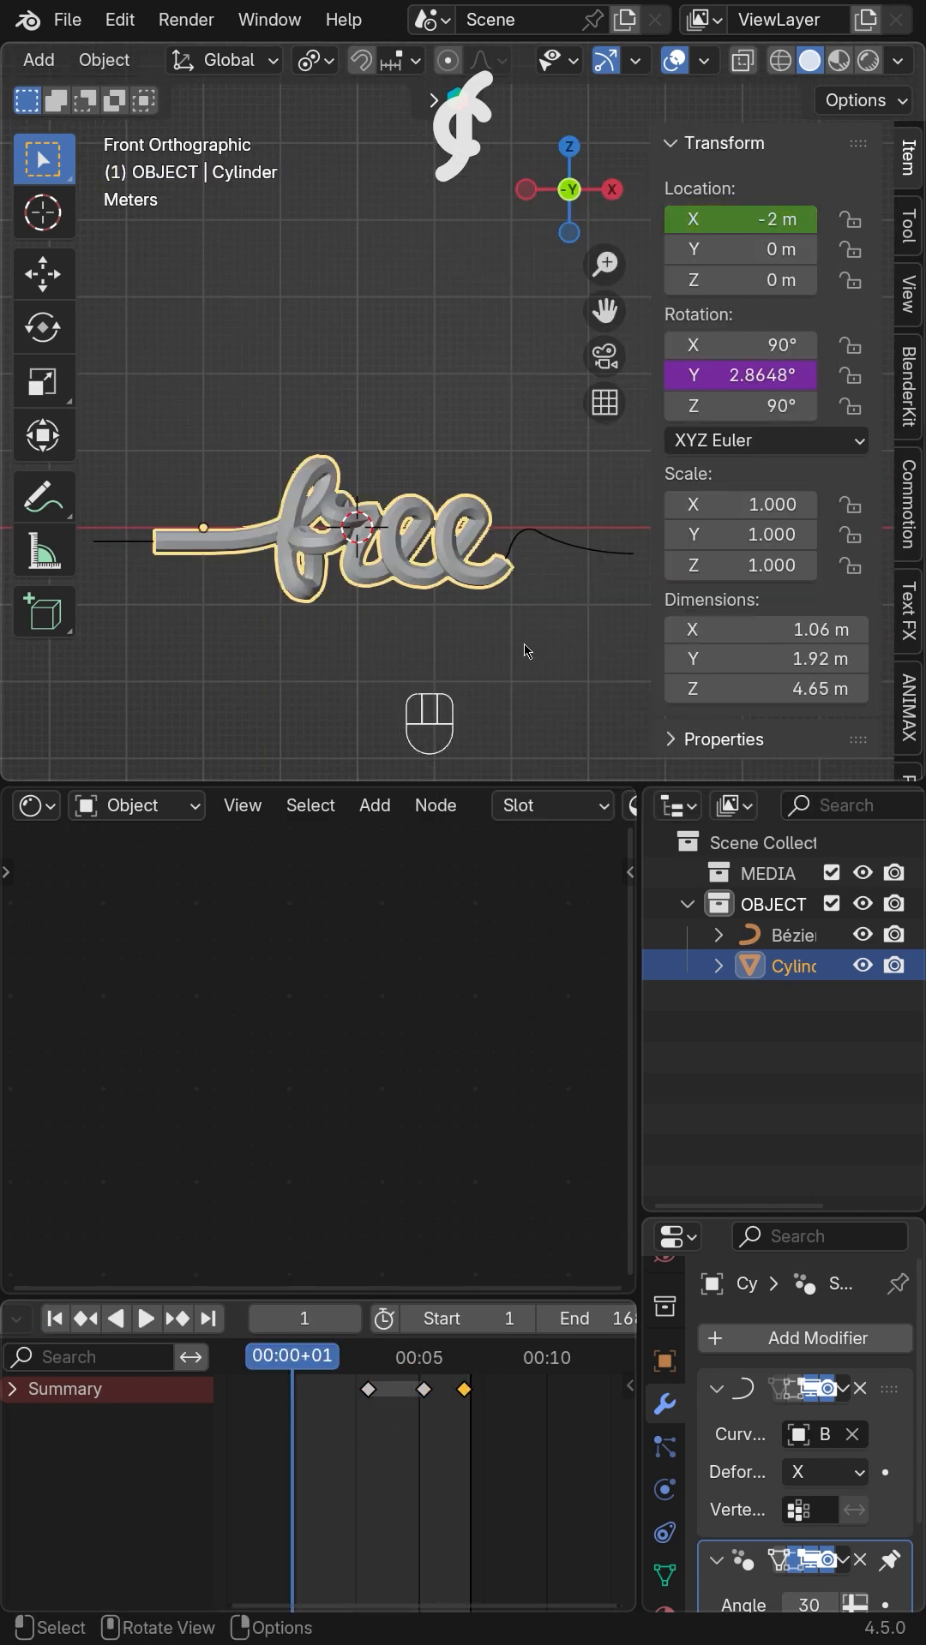
pyautogui.rightClick(739, 219)
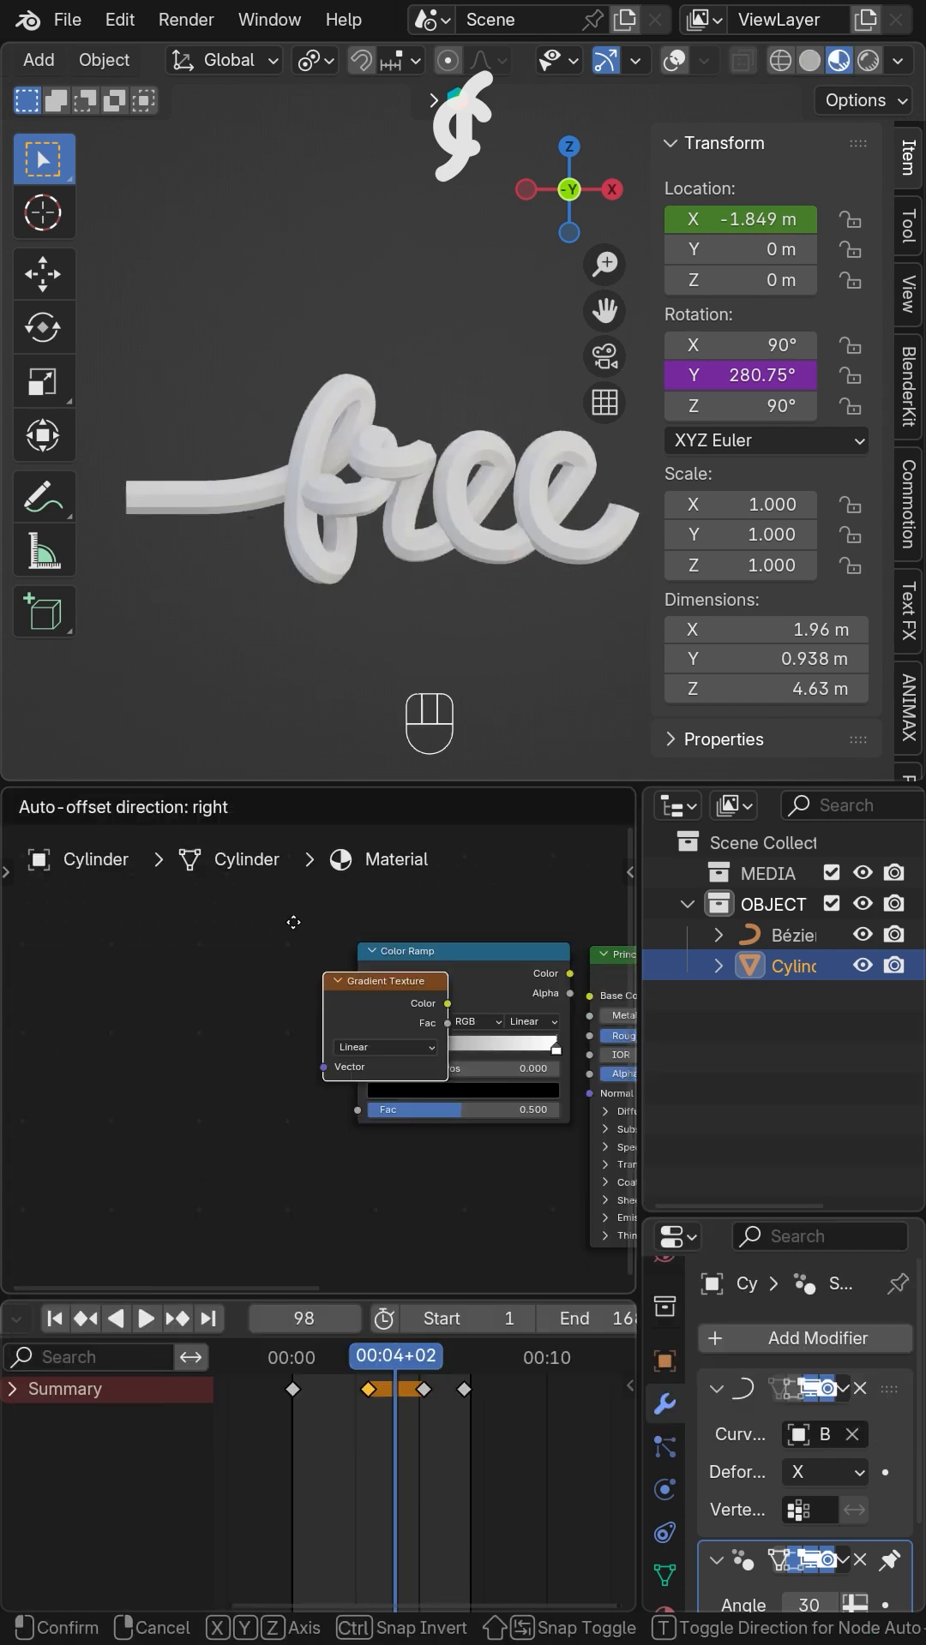
# Search 'textur' to add a Gradient Texture node in the Shader Editor
pyautogui.write('textur')
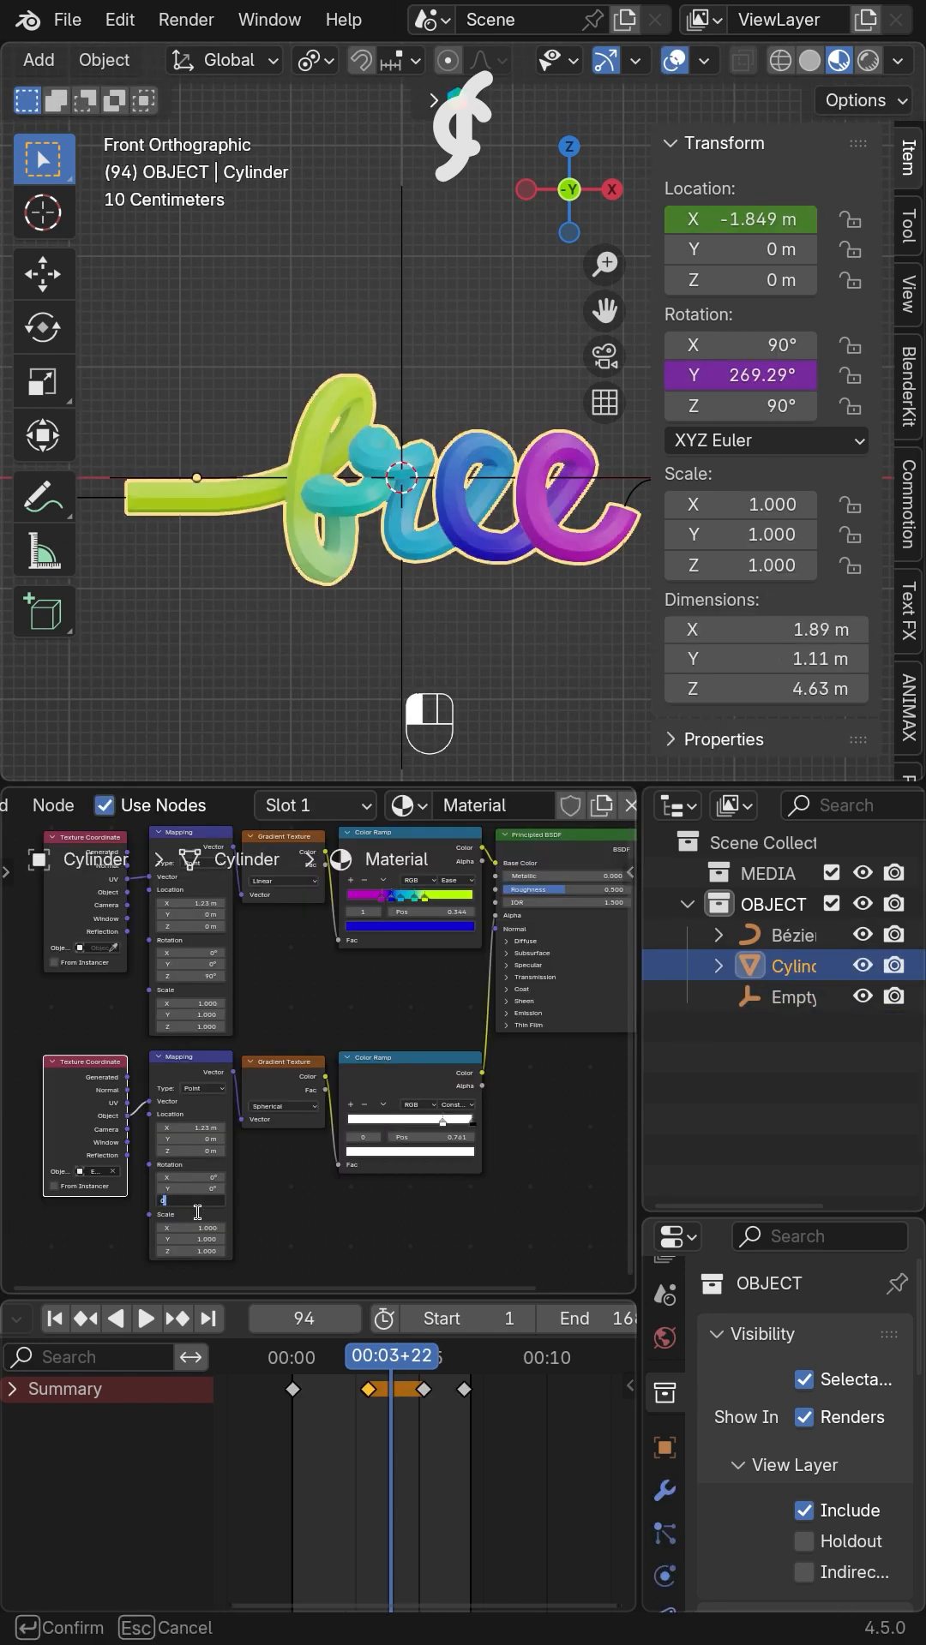
# Confirm the Mapping node value and choose from the Generate modifiers for a Bevel
pyautogui.press('s')
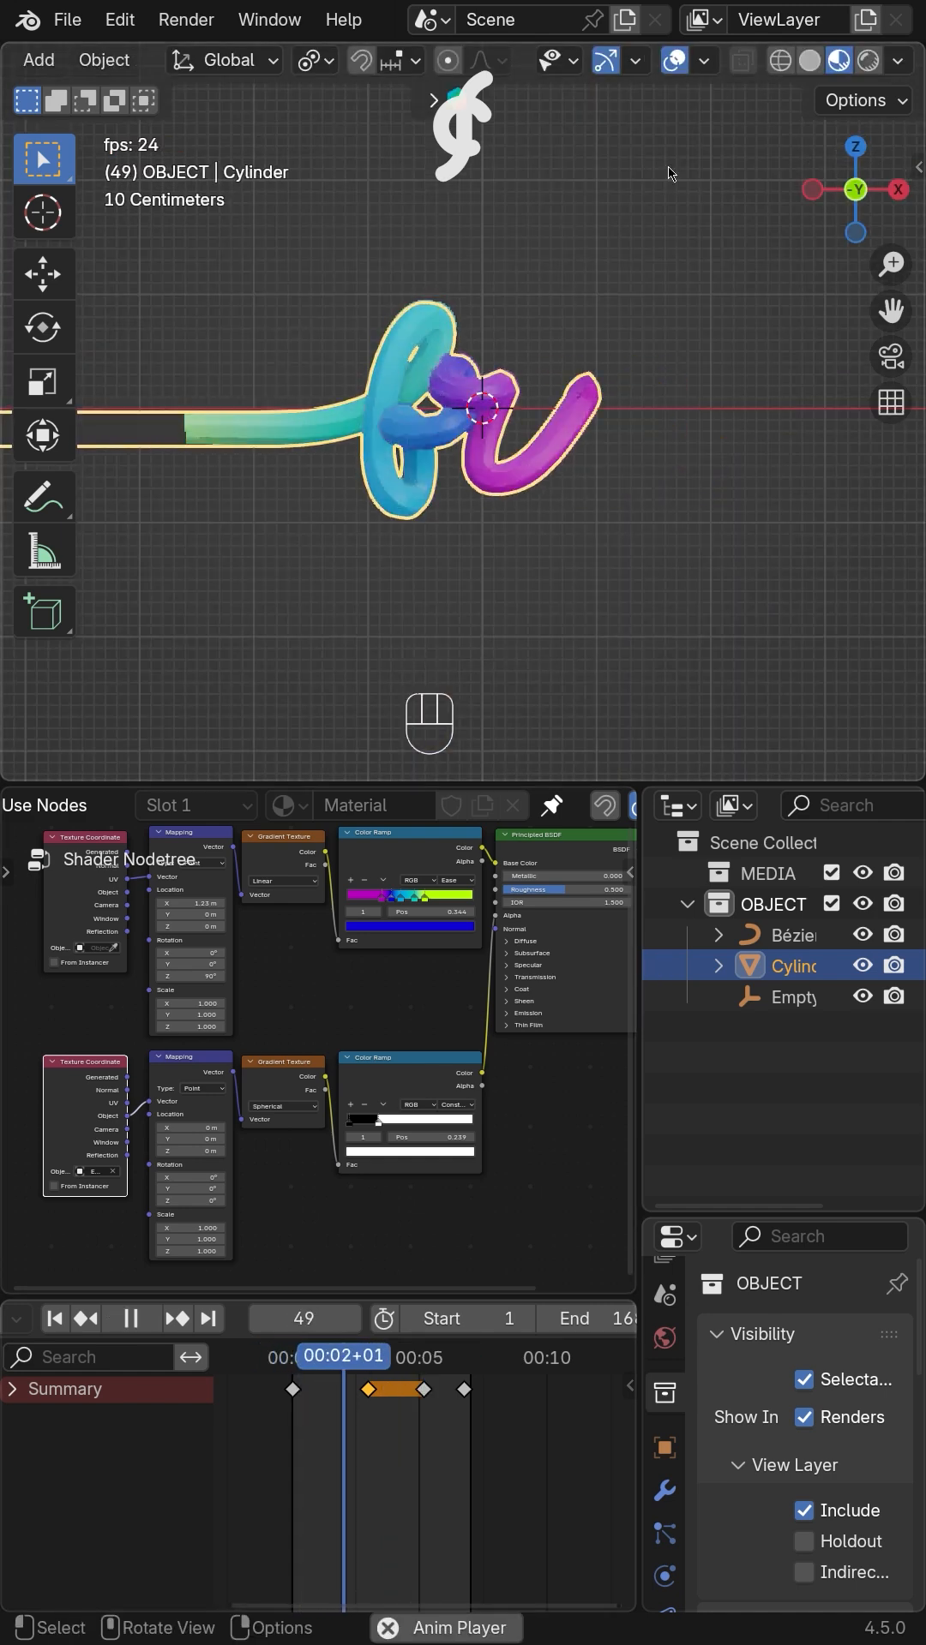
pyautogui.click(798, 1338)
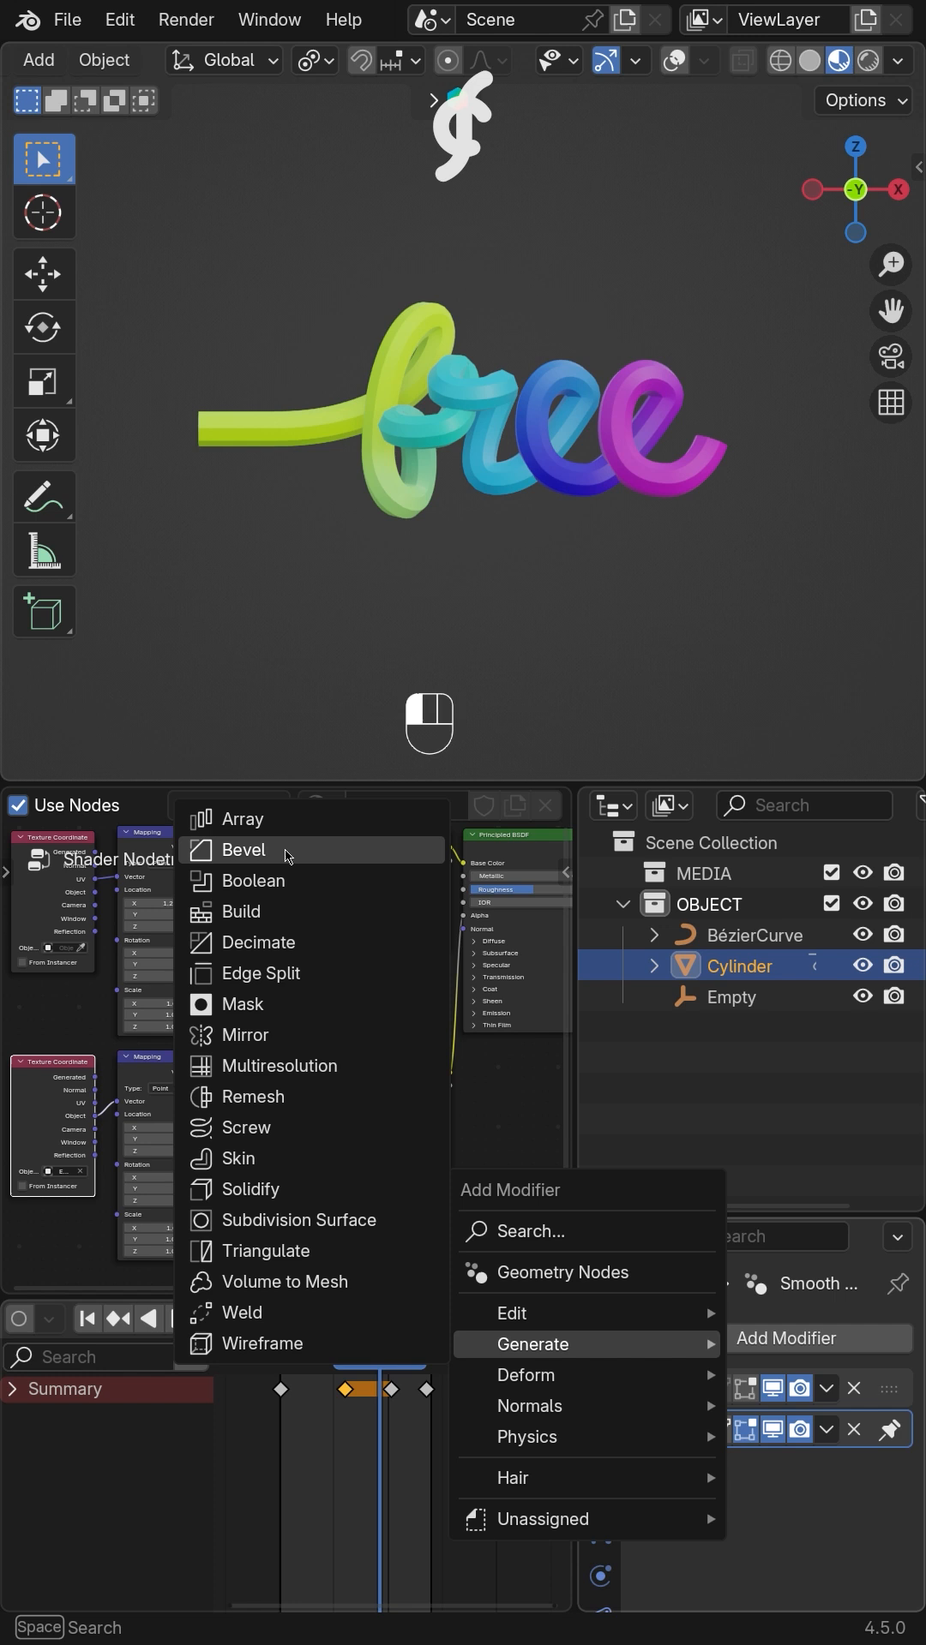